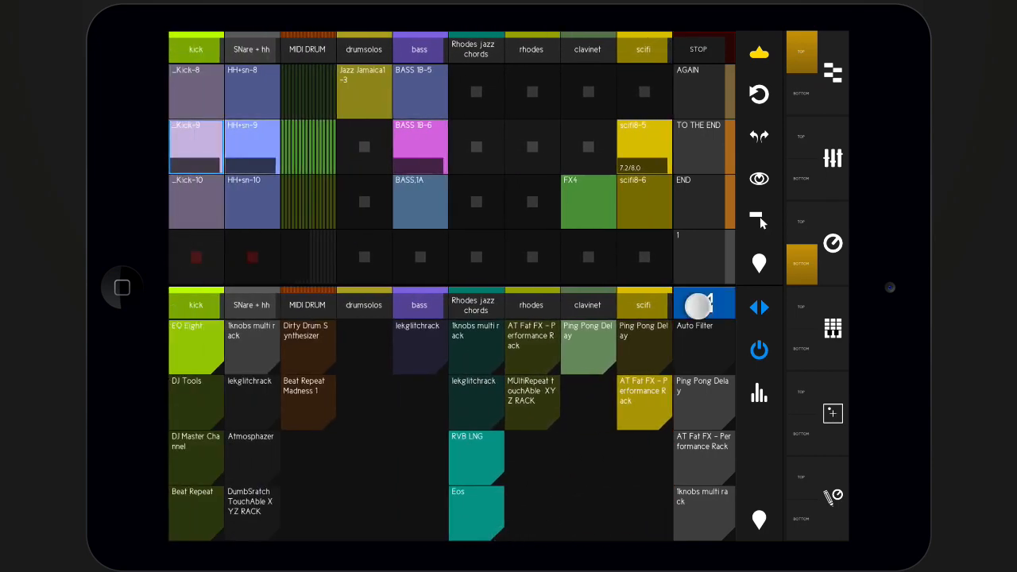
# Step: Hide the layout column so the combo track and its devices appear in the overview
pyautogui.click(704, 303)
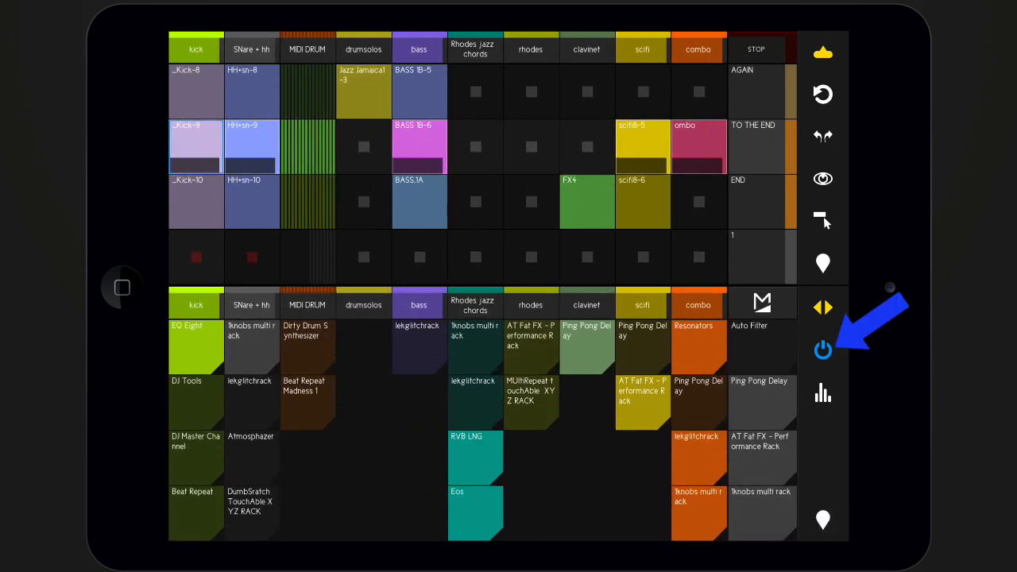
# Step: Switch Beat Repeat and other devices on and back off, then show the transport bar
pyautogui.click(822, 350)
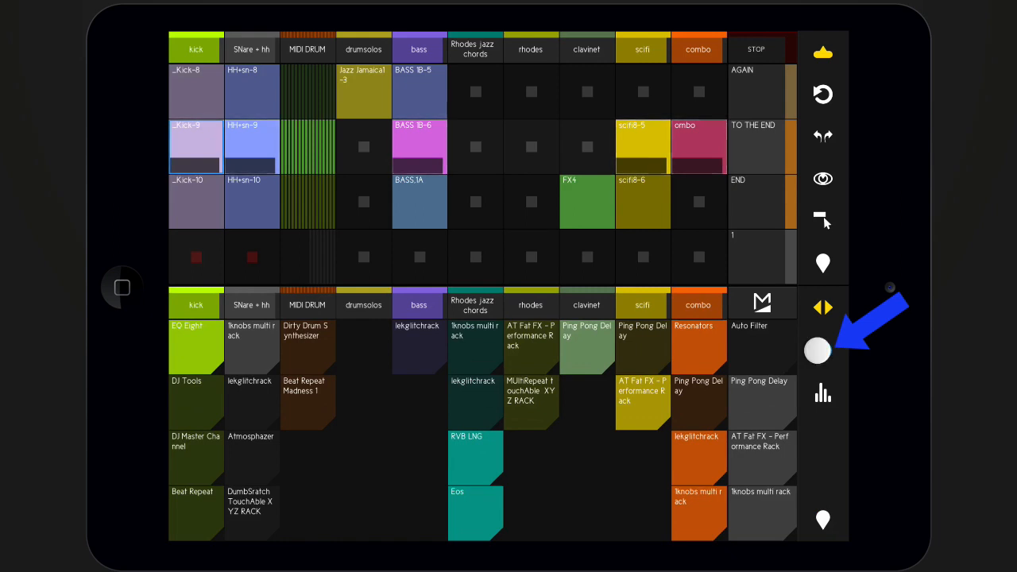
pyautogui.click(823, 350)
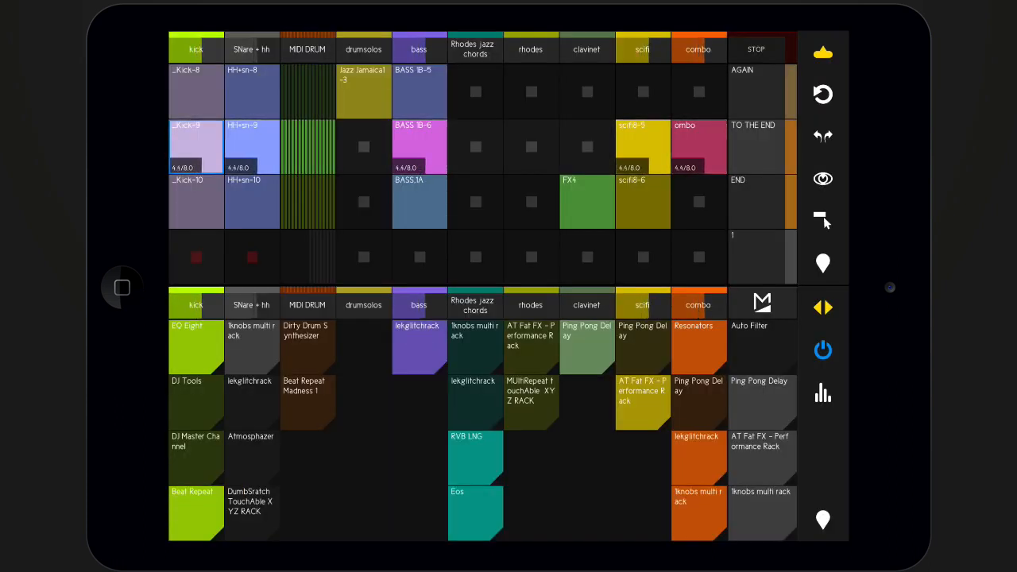
pyautogui.click(420, 347)
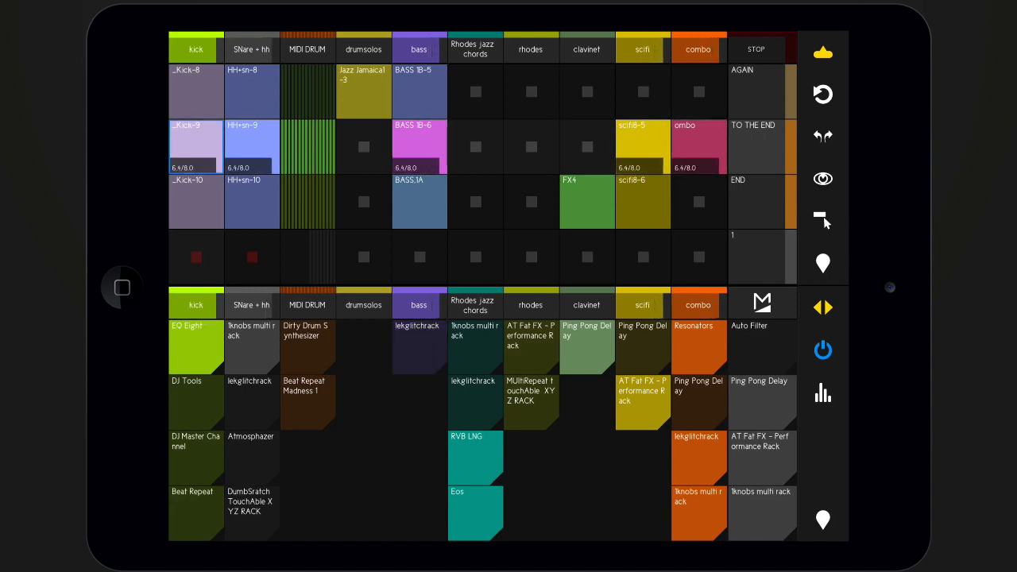
pyautogui.click(180, 519)
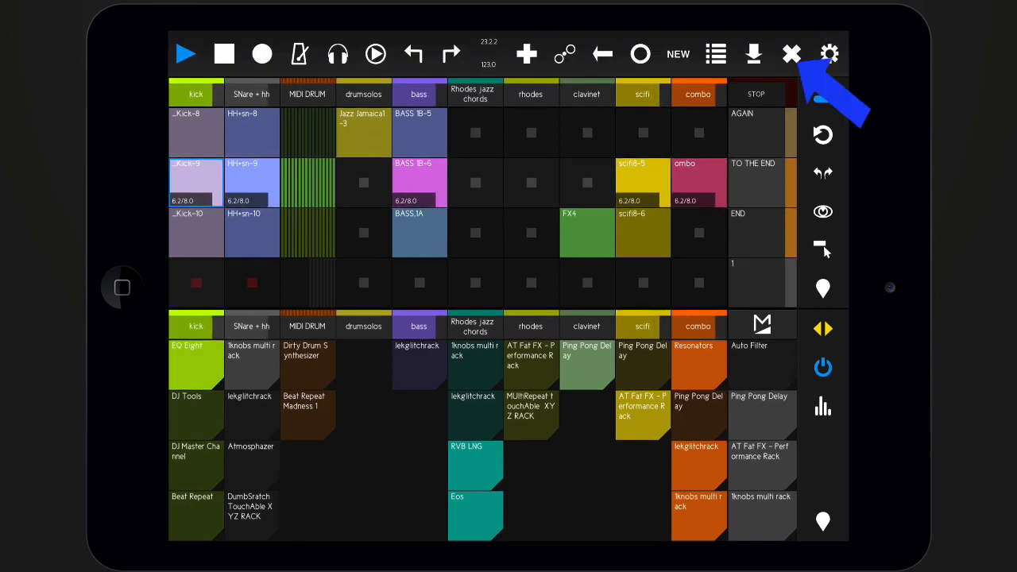
# Step: Open the Master track's device view showing FabFilter Timeless 2's parameters
pyautogui.click(788, 54)
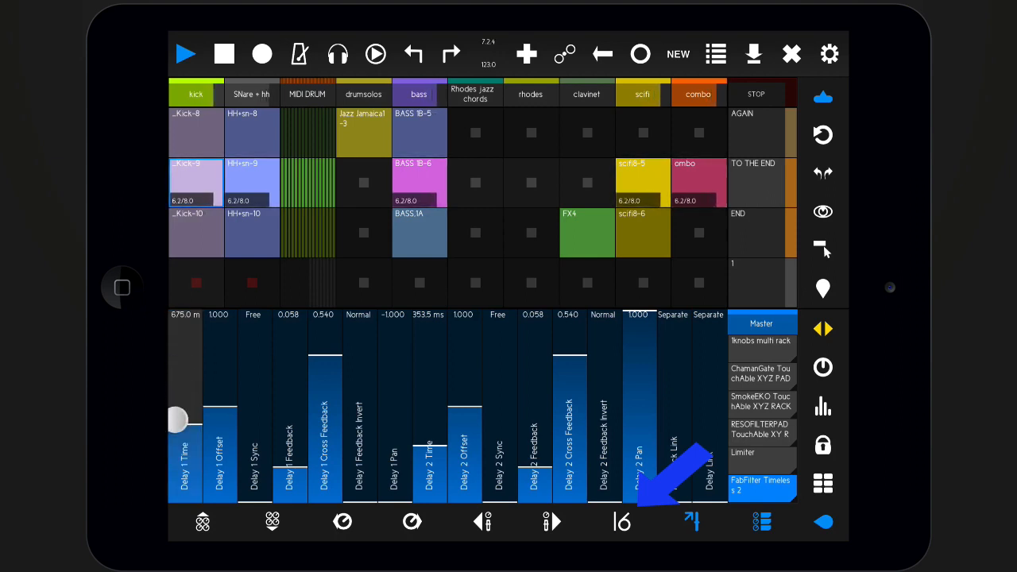
# Step: Bring up EQ Eight's graphic curve editor on the Master track
pyautogui.moveTo(177, 420); pyautogui.dragTo(185, 441)
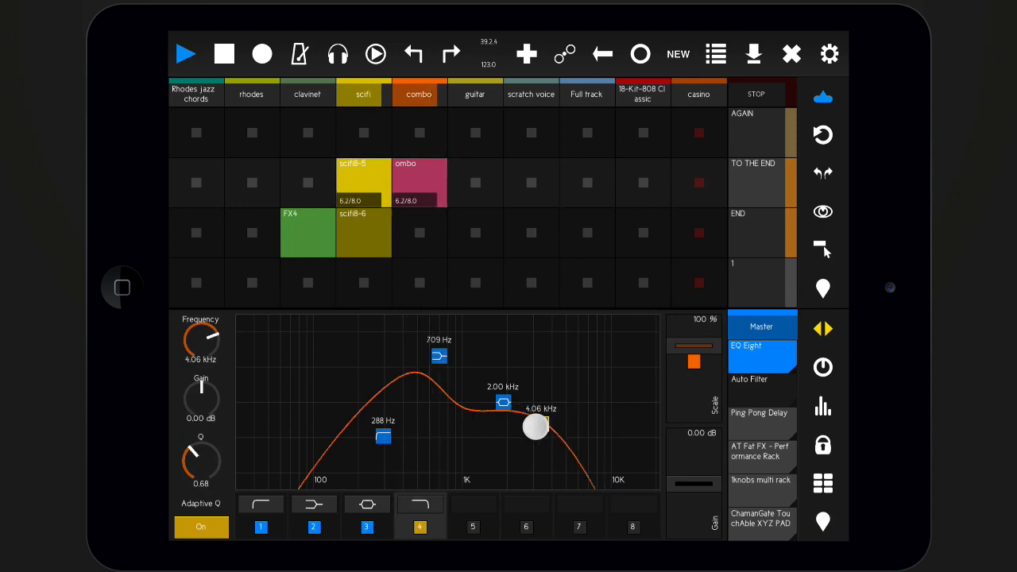
# Step: Move EQ band 4 to about 8 kHz at -4.5 dB and band 1 near 490 Hz
pyautogui.moveTo(535, 426); pyautogui.dragTo(588, 395)
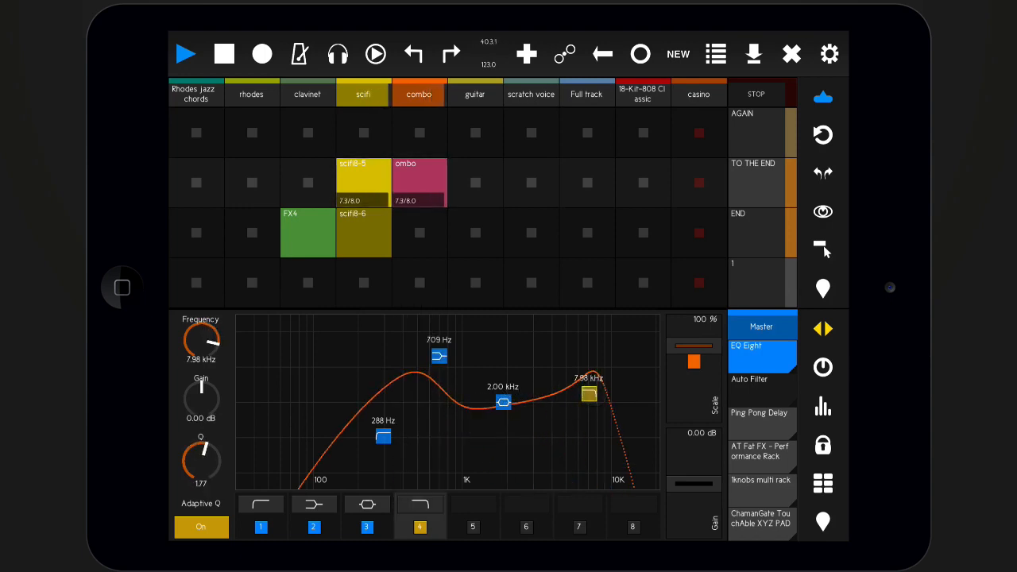
pyautogui.moveTo(201, 400); pyautogui.dragTo(238, 422)
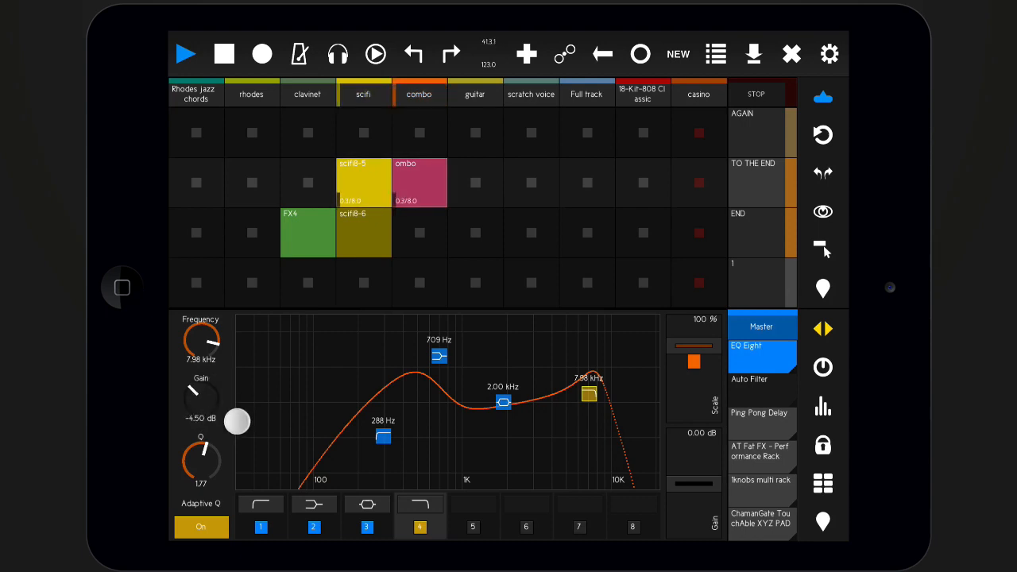
pyautogui.moveTo(200, 400); pyautogui.dragTo(200, 413)
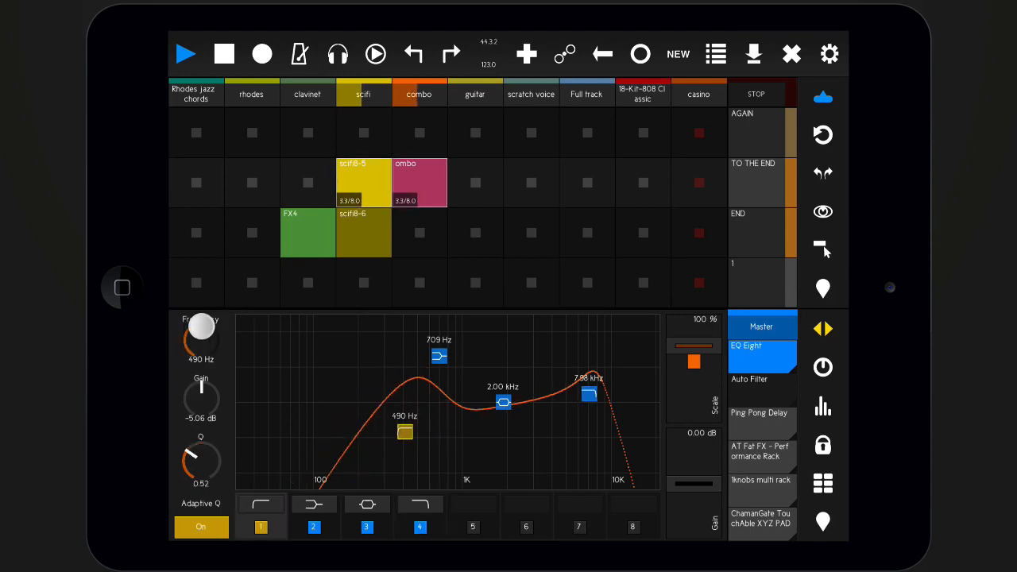
pyautogui.moveTo(406, 432); pyautogui.dragTo(414, 406)
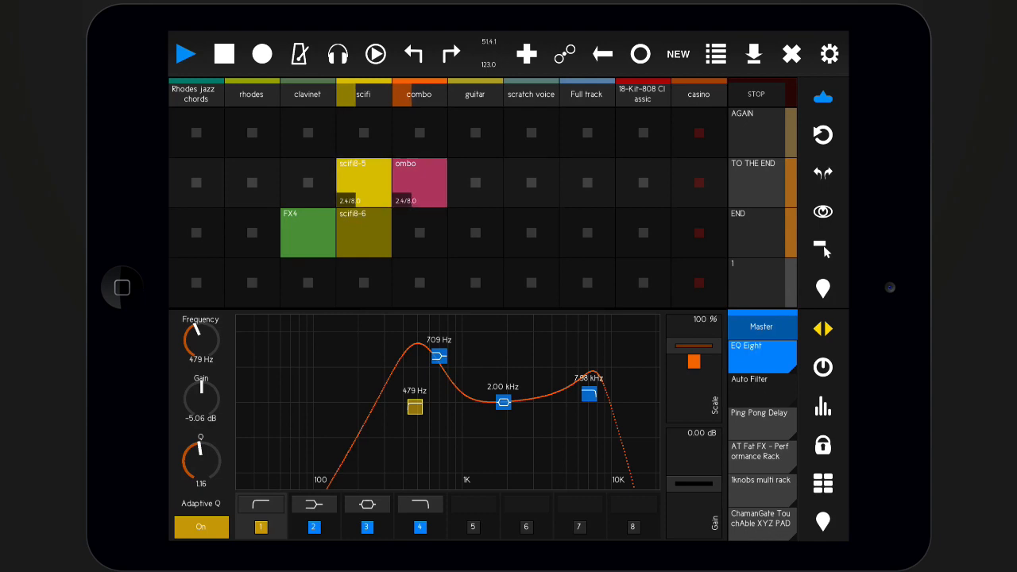
# Step: Lower Ping Pong Delay's feedback and dry/wet mix, then bring up Auto Filter
pyautogui.click(762, 414)
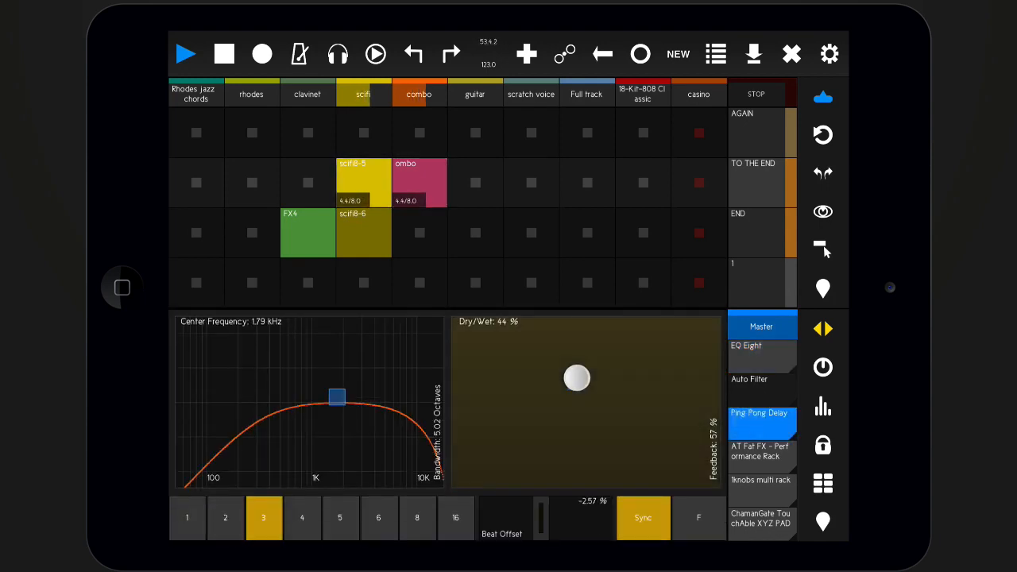
pyautogui.moveTo(336, 396); pyautogui.dragTo(304, 358)
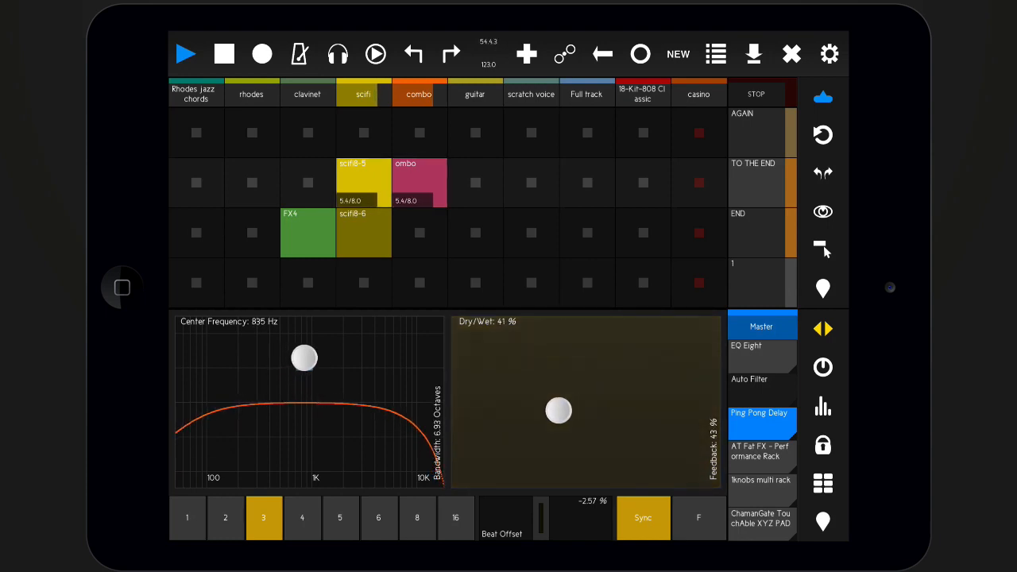
pyautogui.click(749, 379)
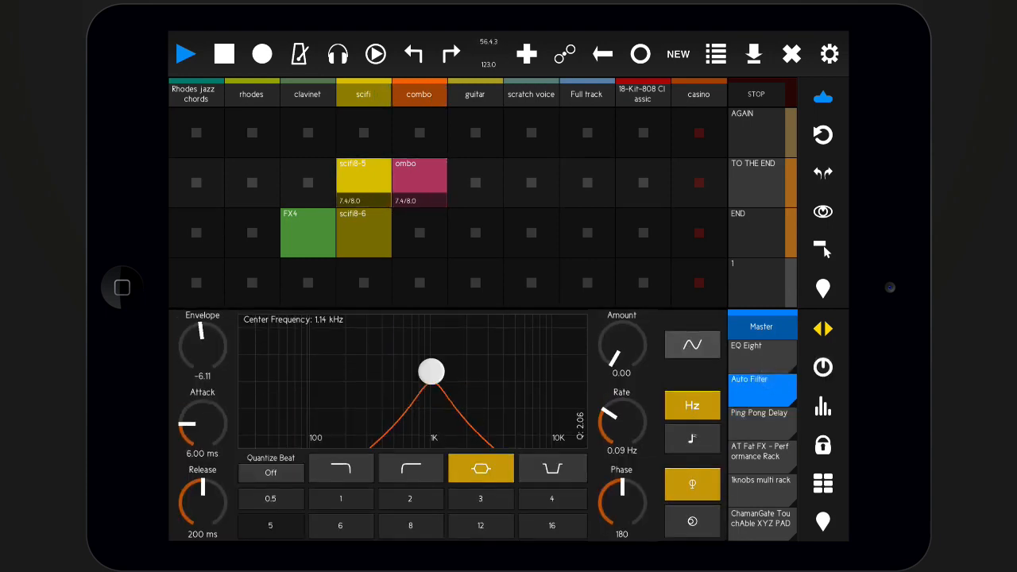
# Step: Sweep Auto Filter's center frequency to 322 Hz, then open the dual device view
pyautogui.moveTo(431, 372); pyautogui.dragTo(373, 360)
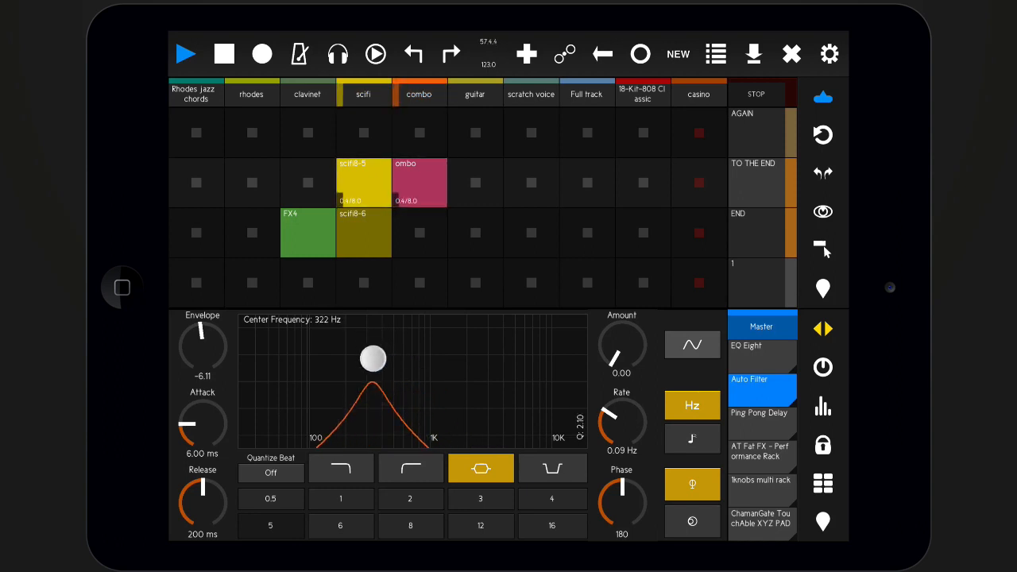
pyautogui.moveTo(373, 358); pyautogui.dragTo(460, 351)
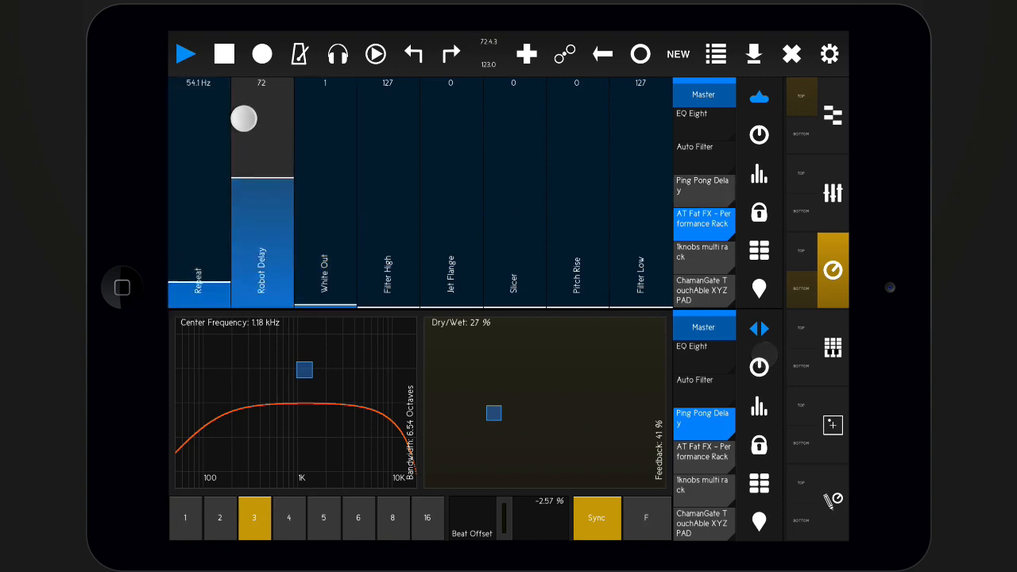
# Step: Set the rack's Robot Delay macro to 0 and switch on the Reverb return device
pyautogui.moveTo(493, 412); pyautogui.dragTo(630, 322)
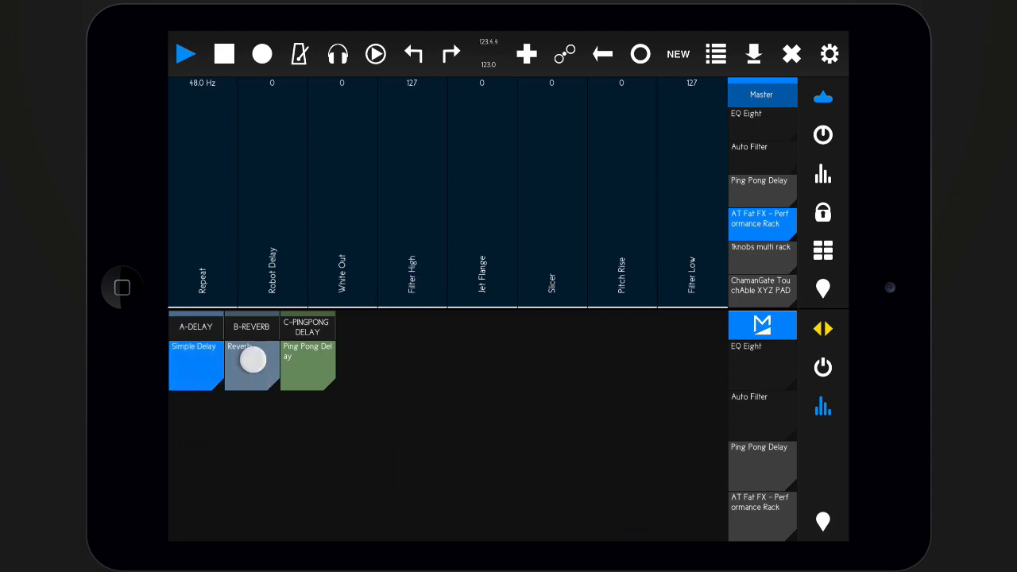
pyautogui.click(252, 366)
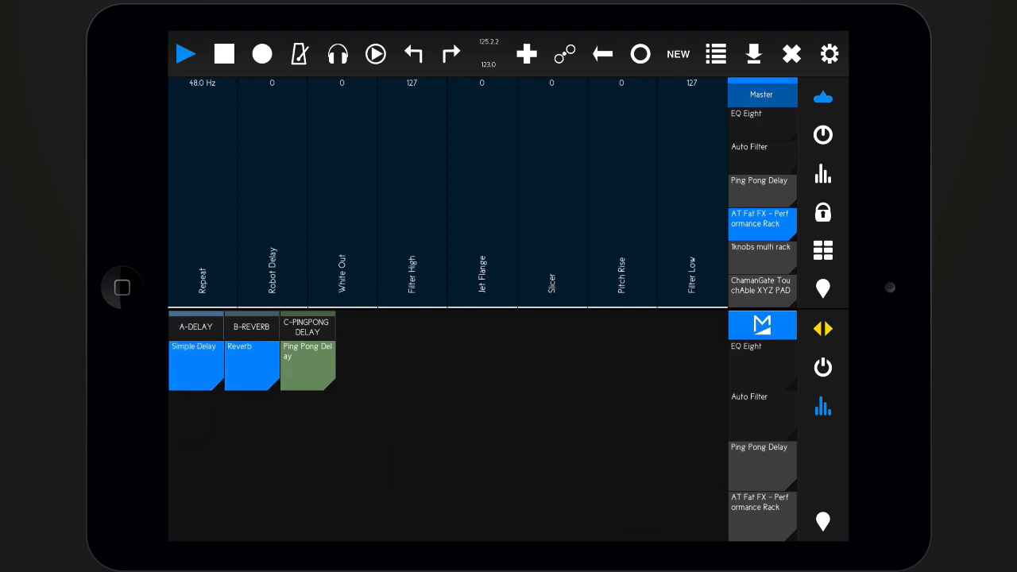